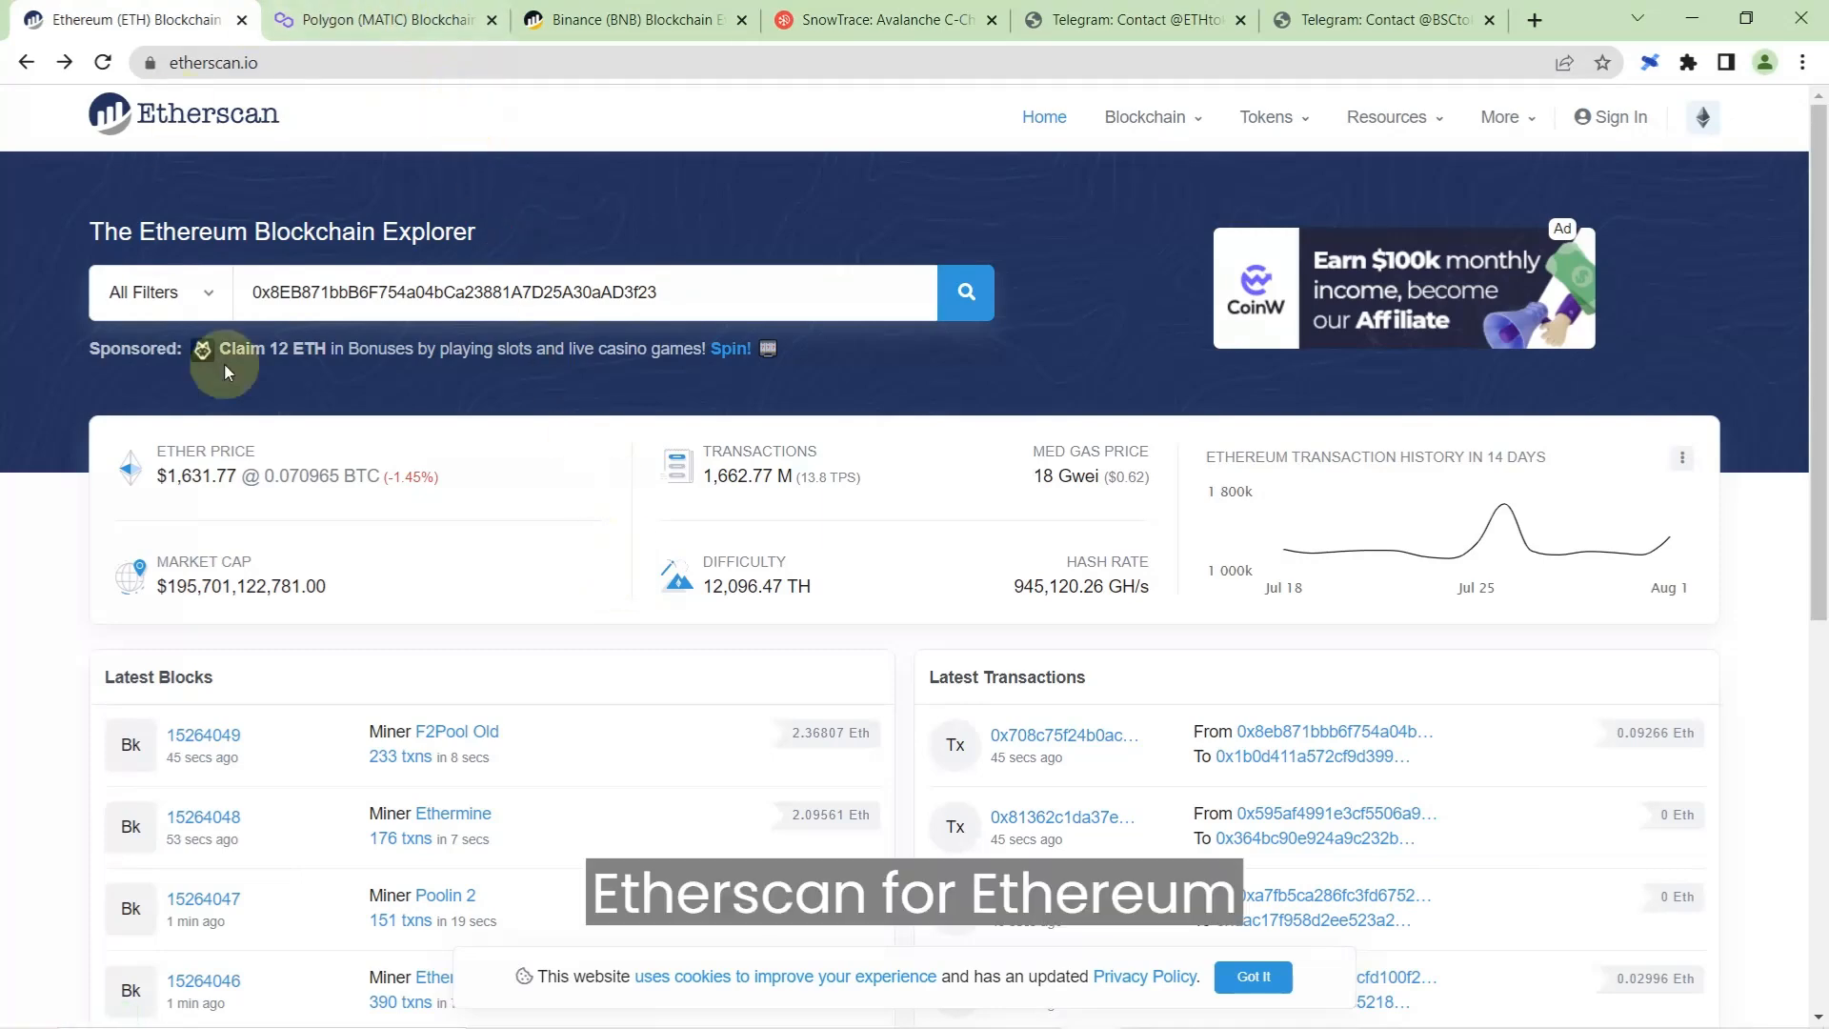
- Compare the Polygonscan, BscScan and SnowTrace explorer home pages, then switch back to the first tab
click(385, 19)
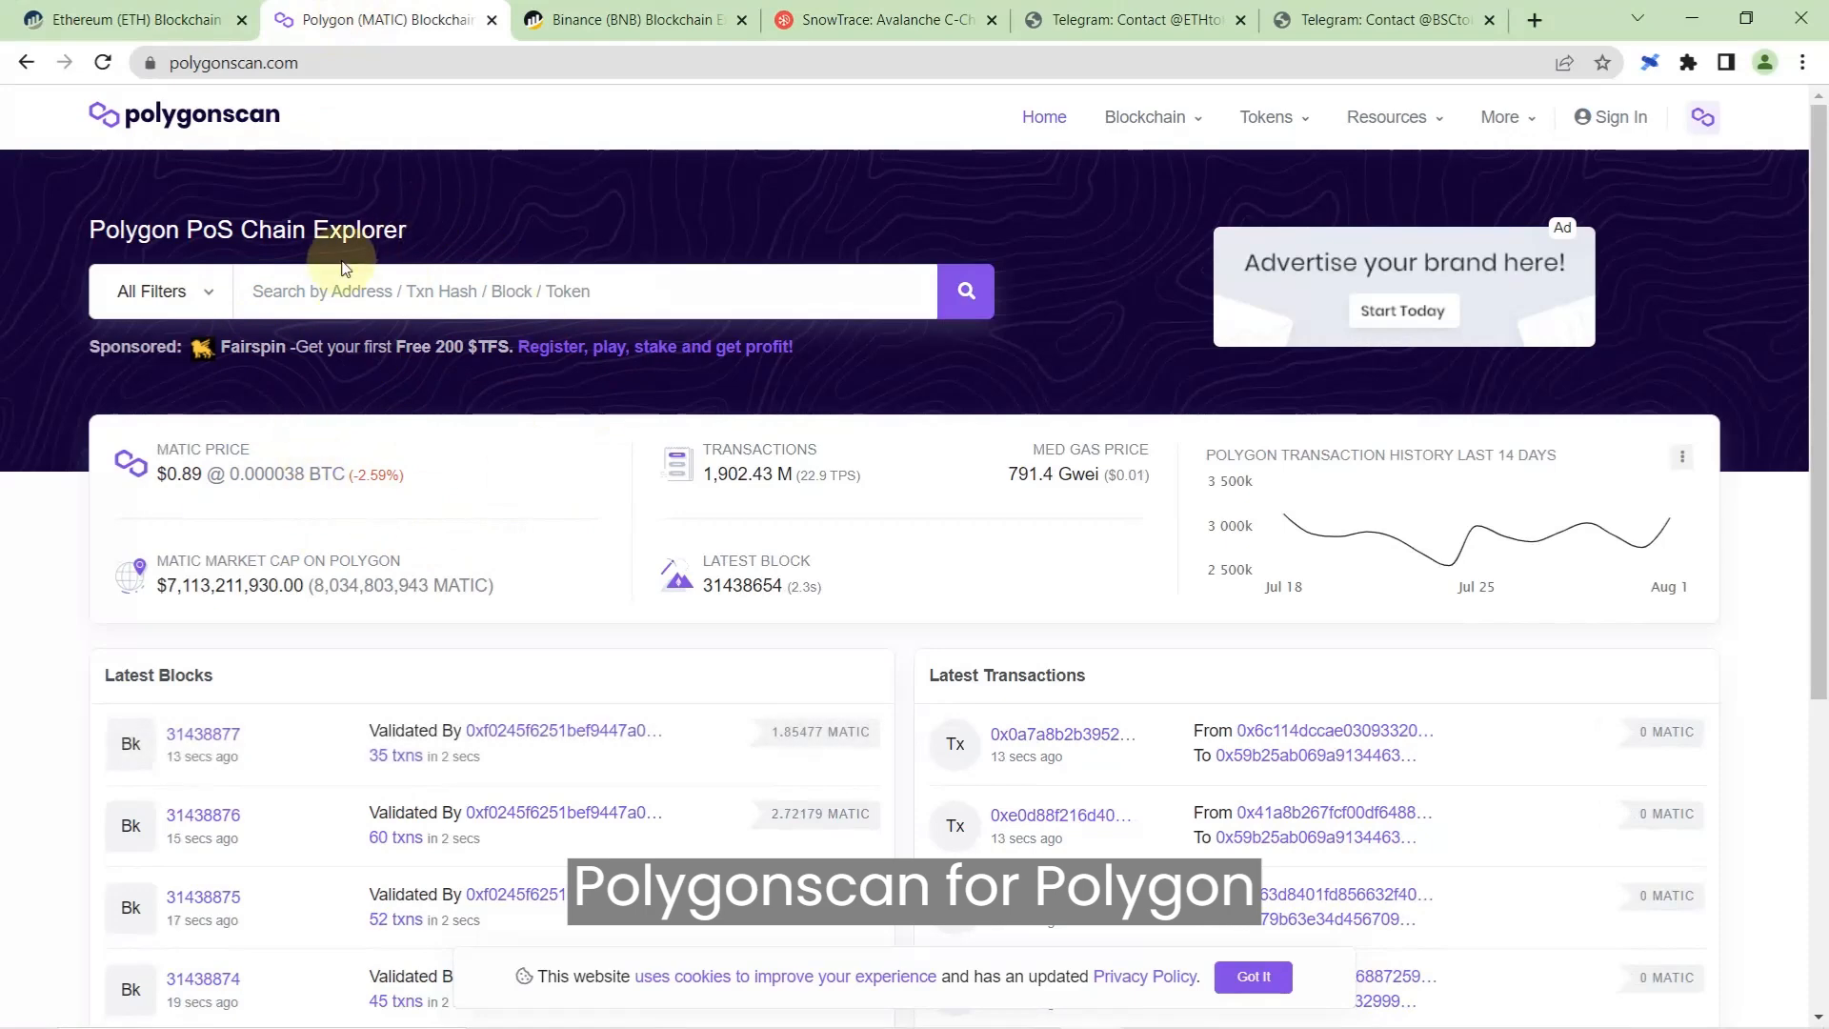
click(631, 21)
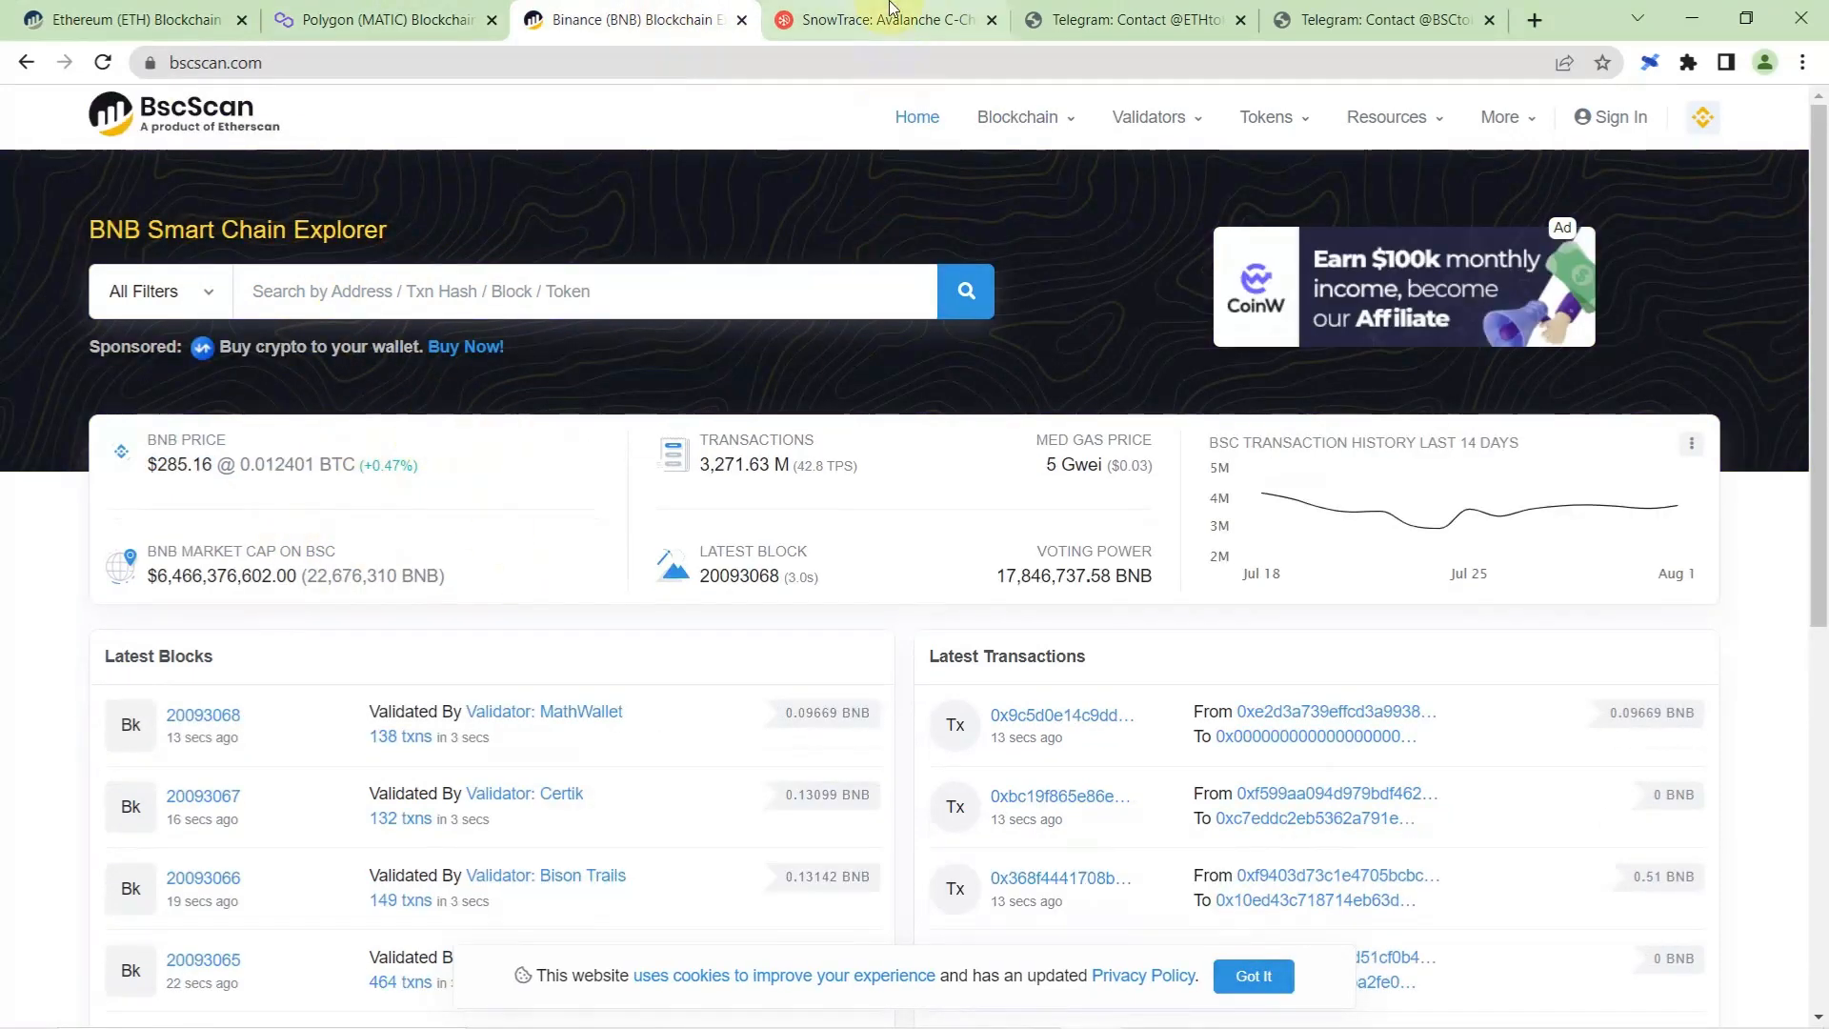
click(884, 19)
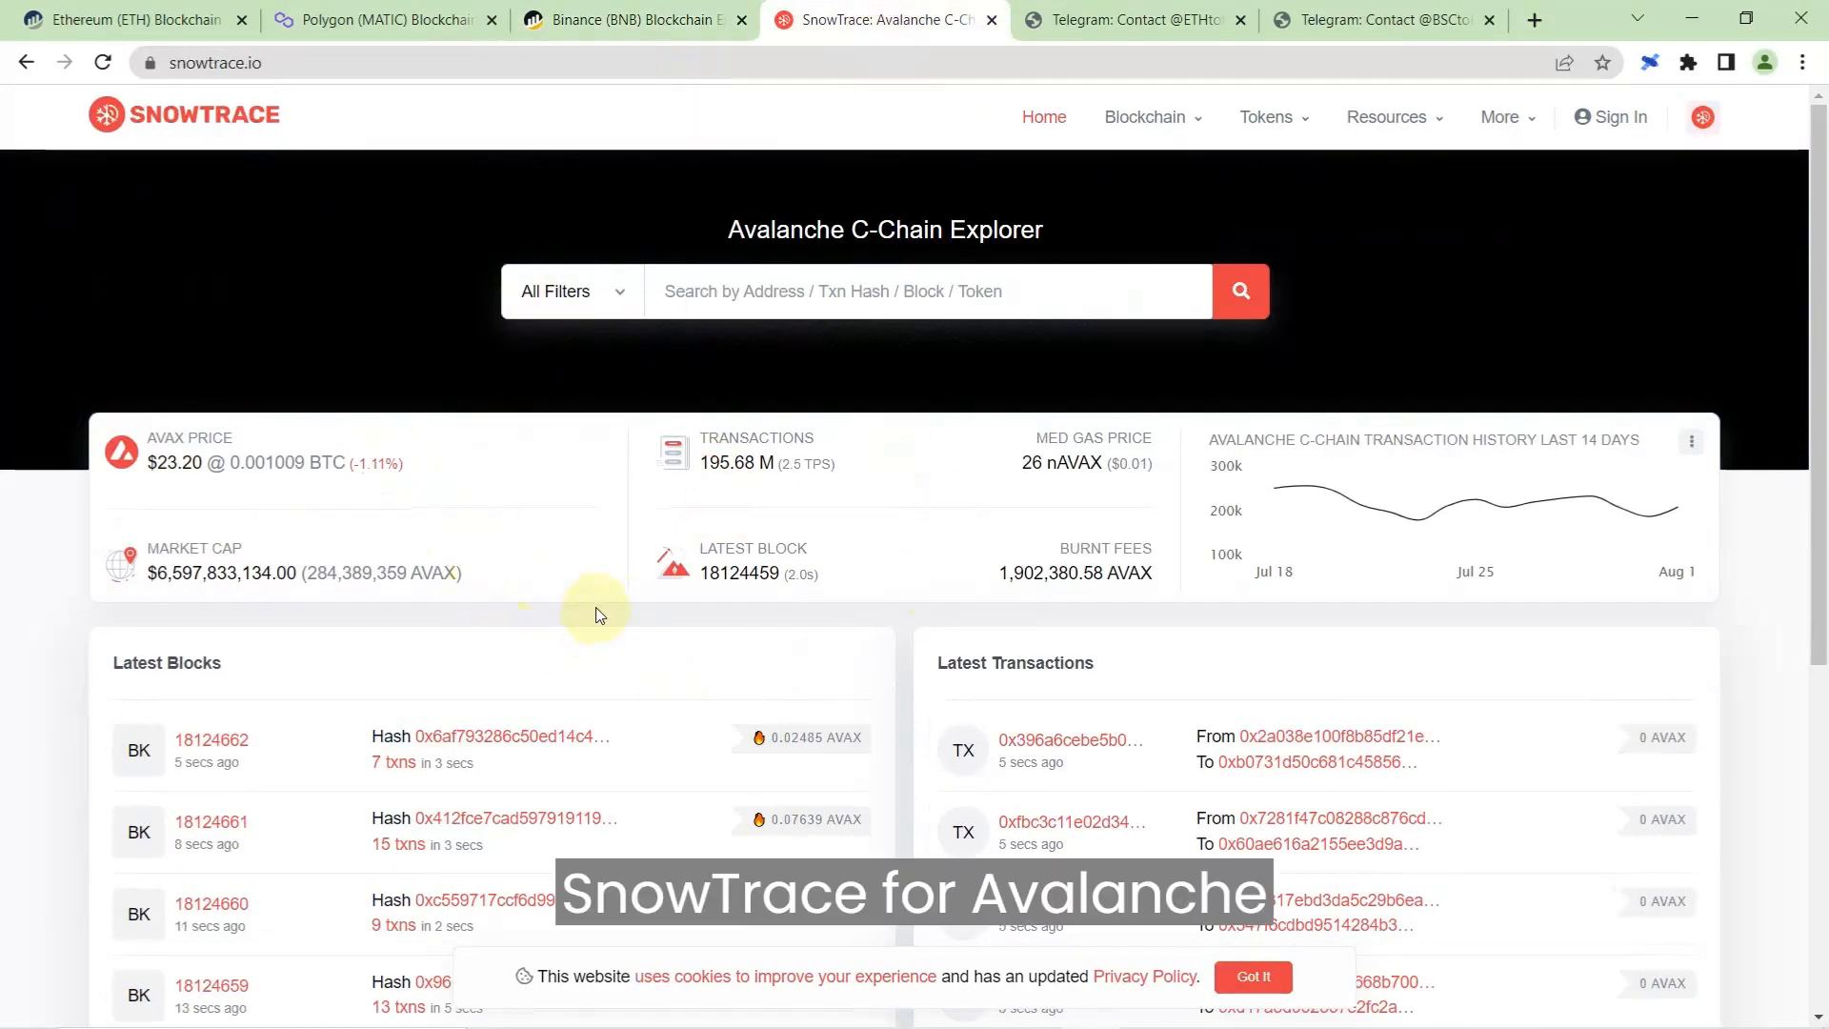
click(128, 20)
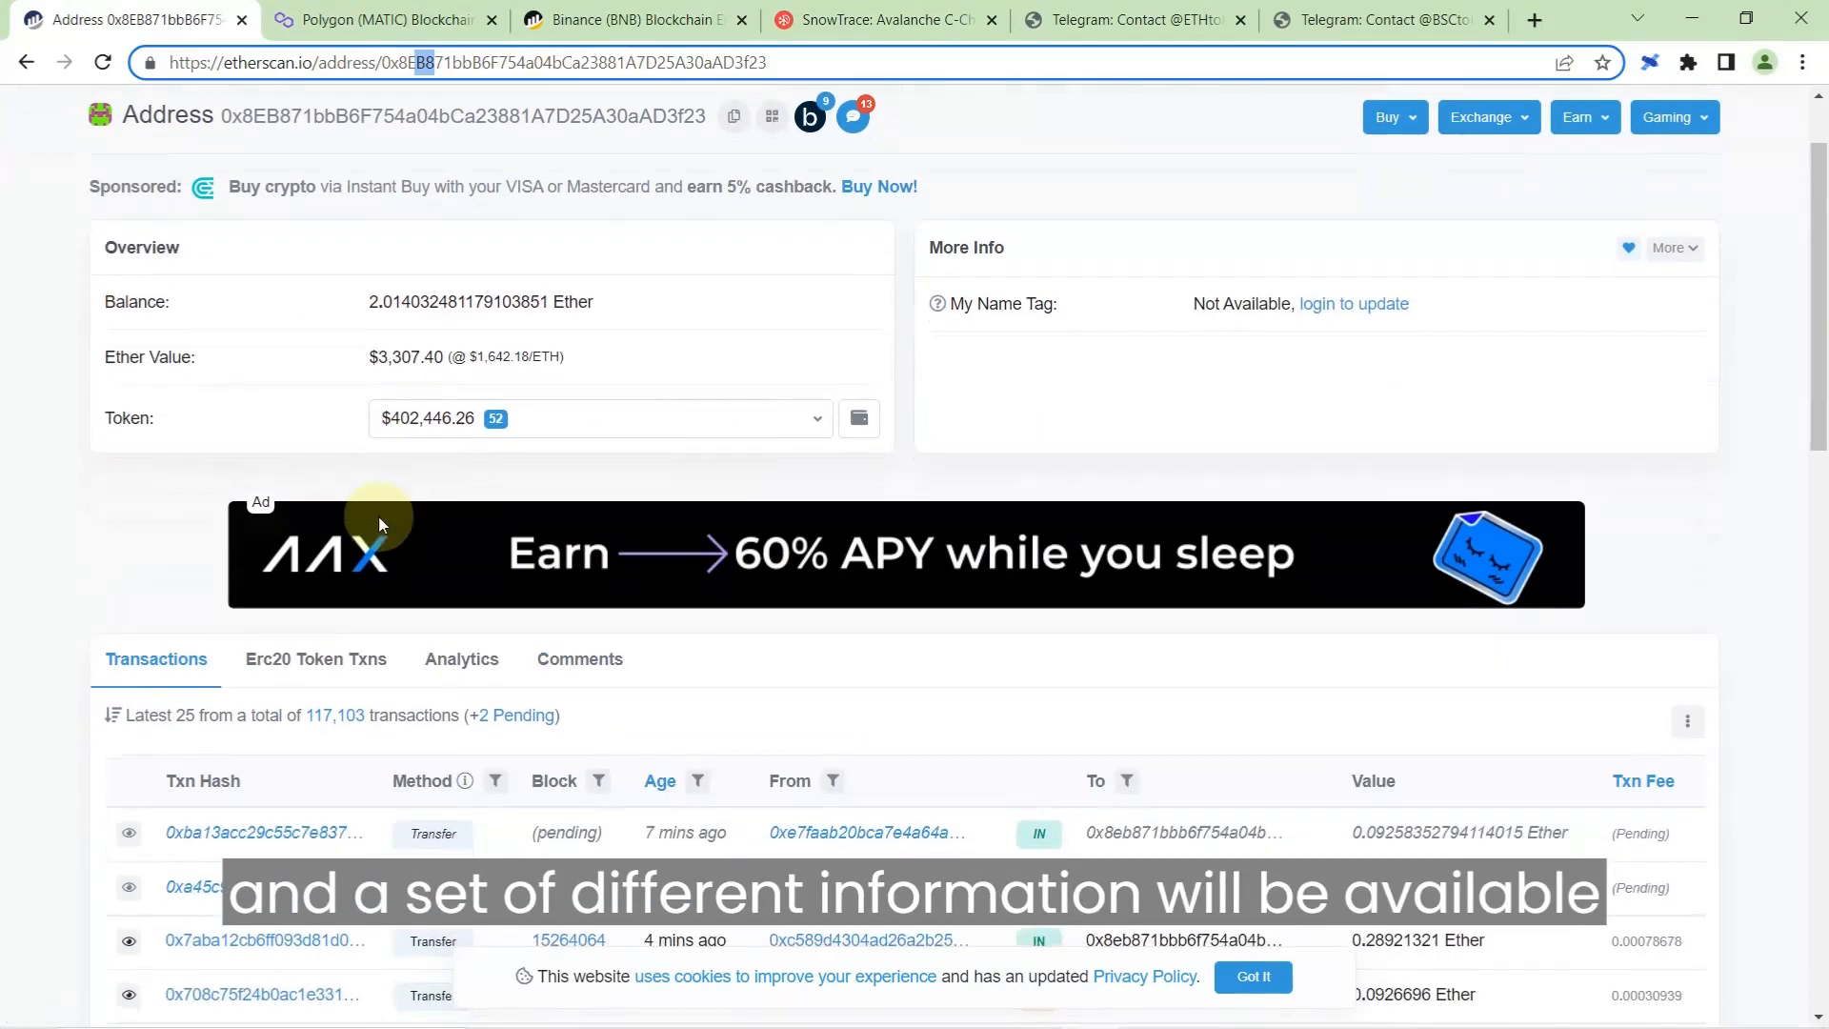
scroll(down, 3)
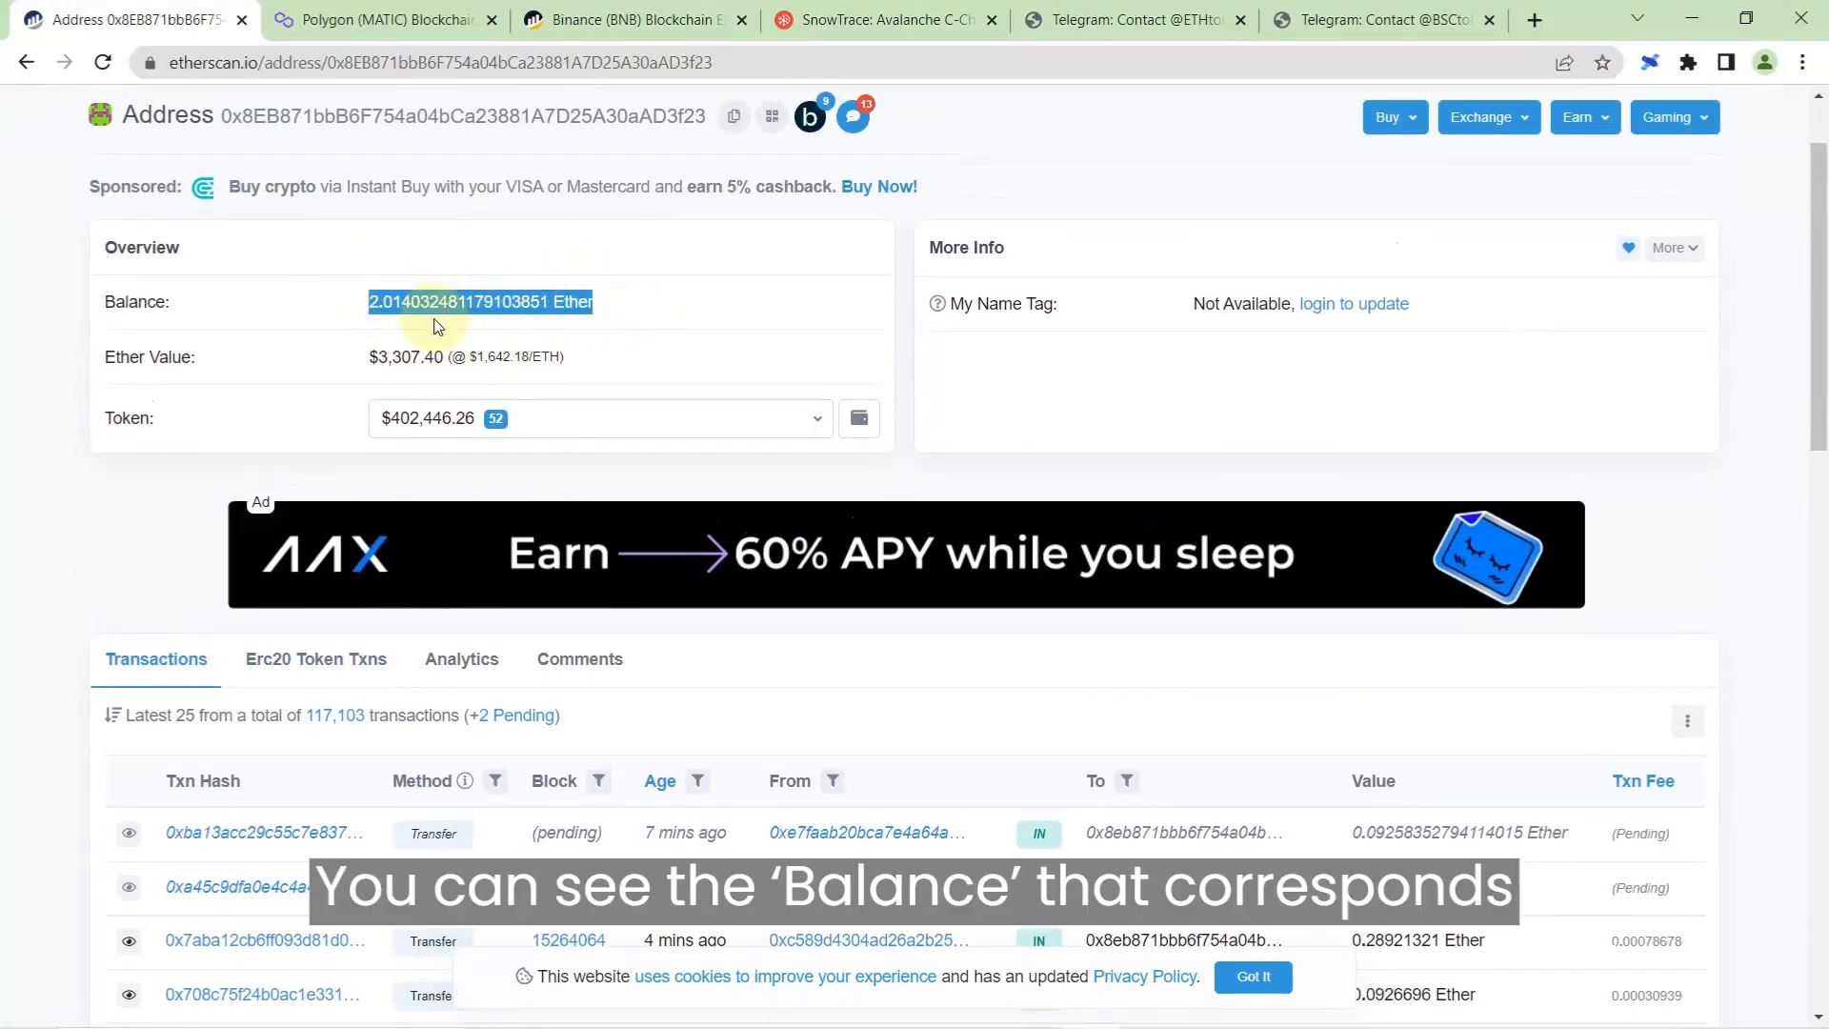
scroll(down, 3)
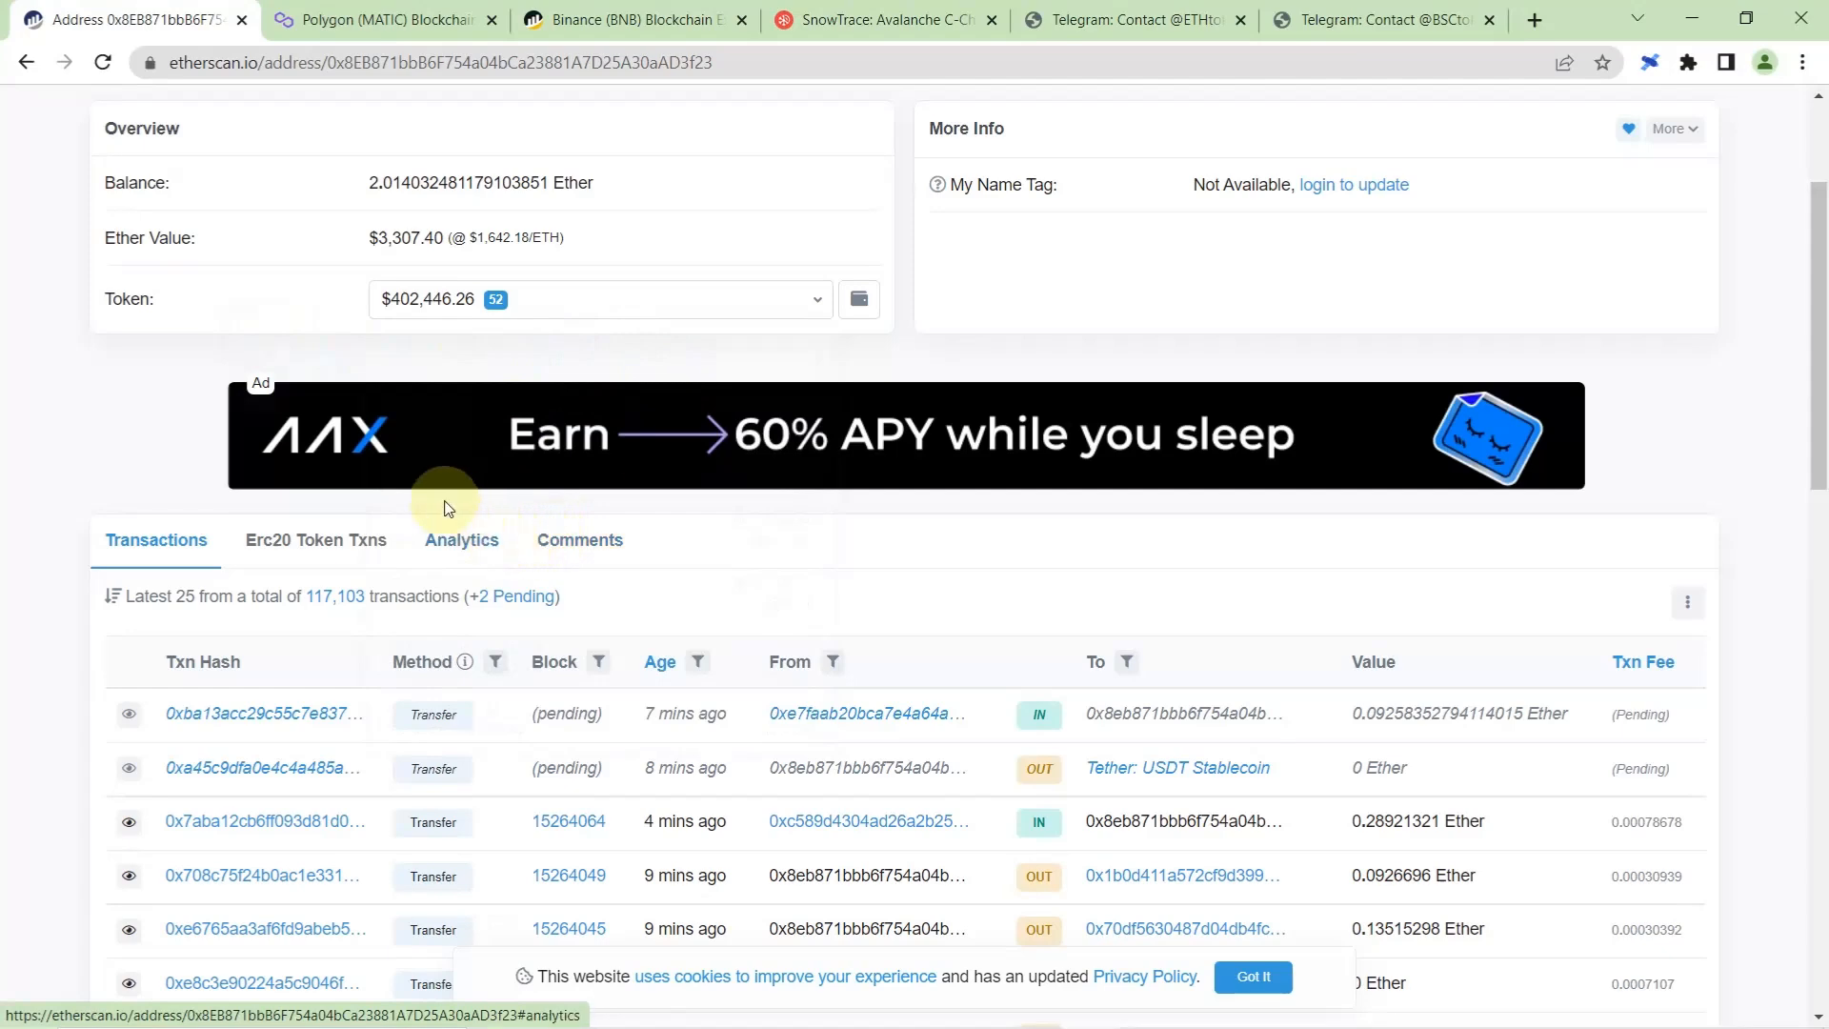
- List the wallet's ERC-20 token transfers and scroll through the incoming and outgoing USDT and USDC entries
click(316, 540)
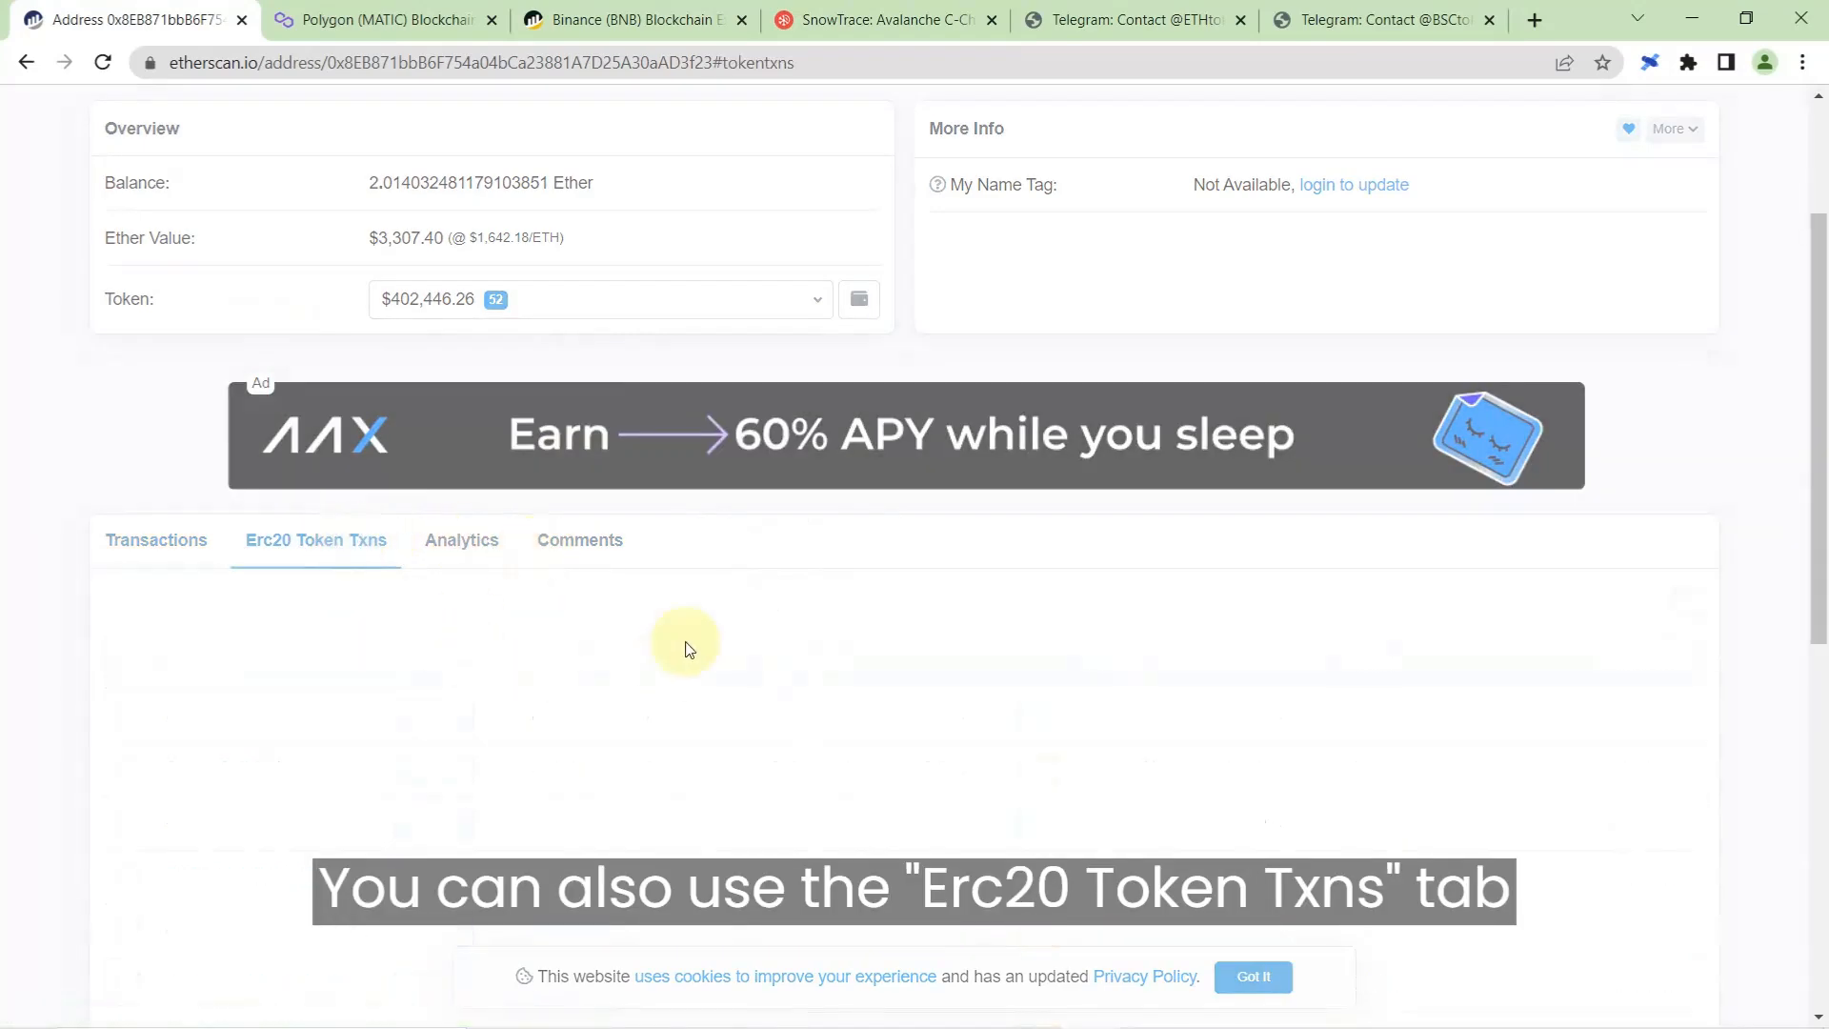
scroll(down, 3)
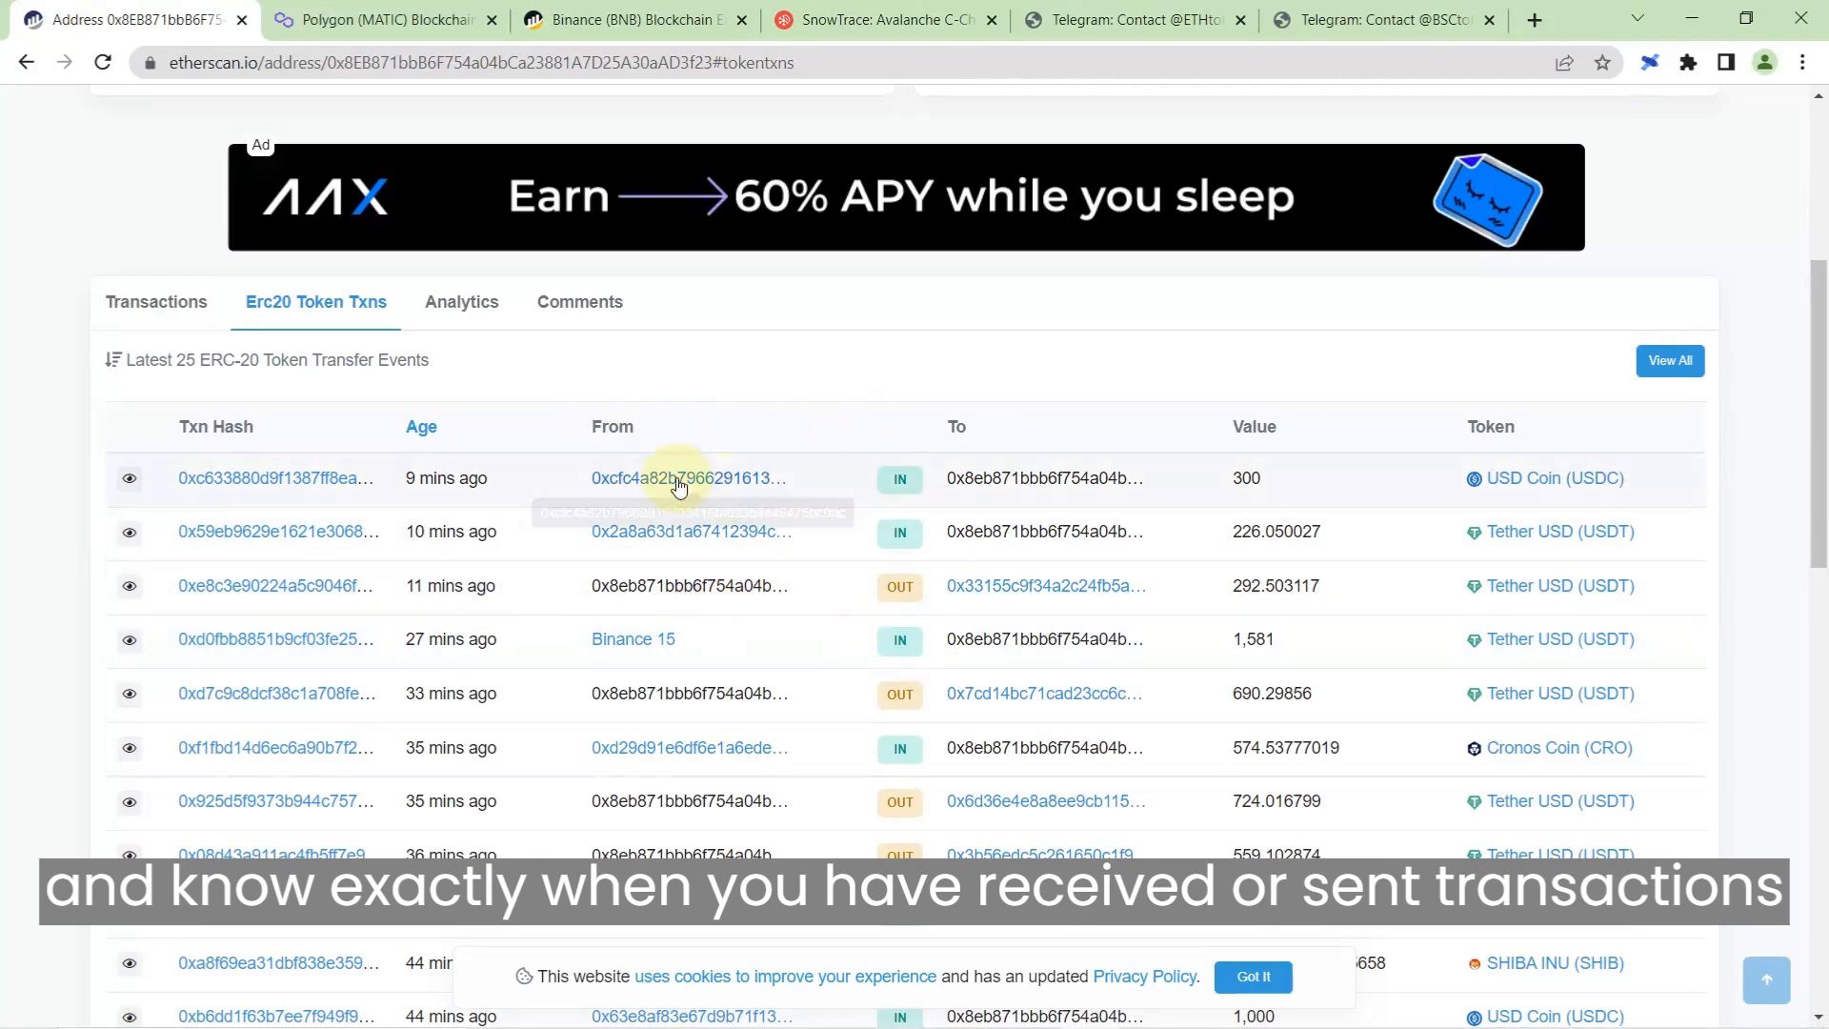
mouse_move(633, 524)
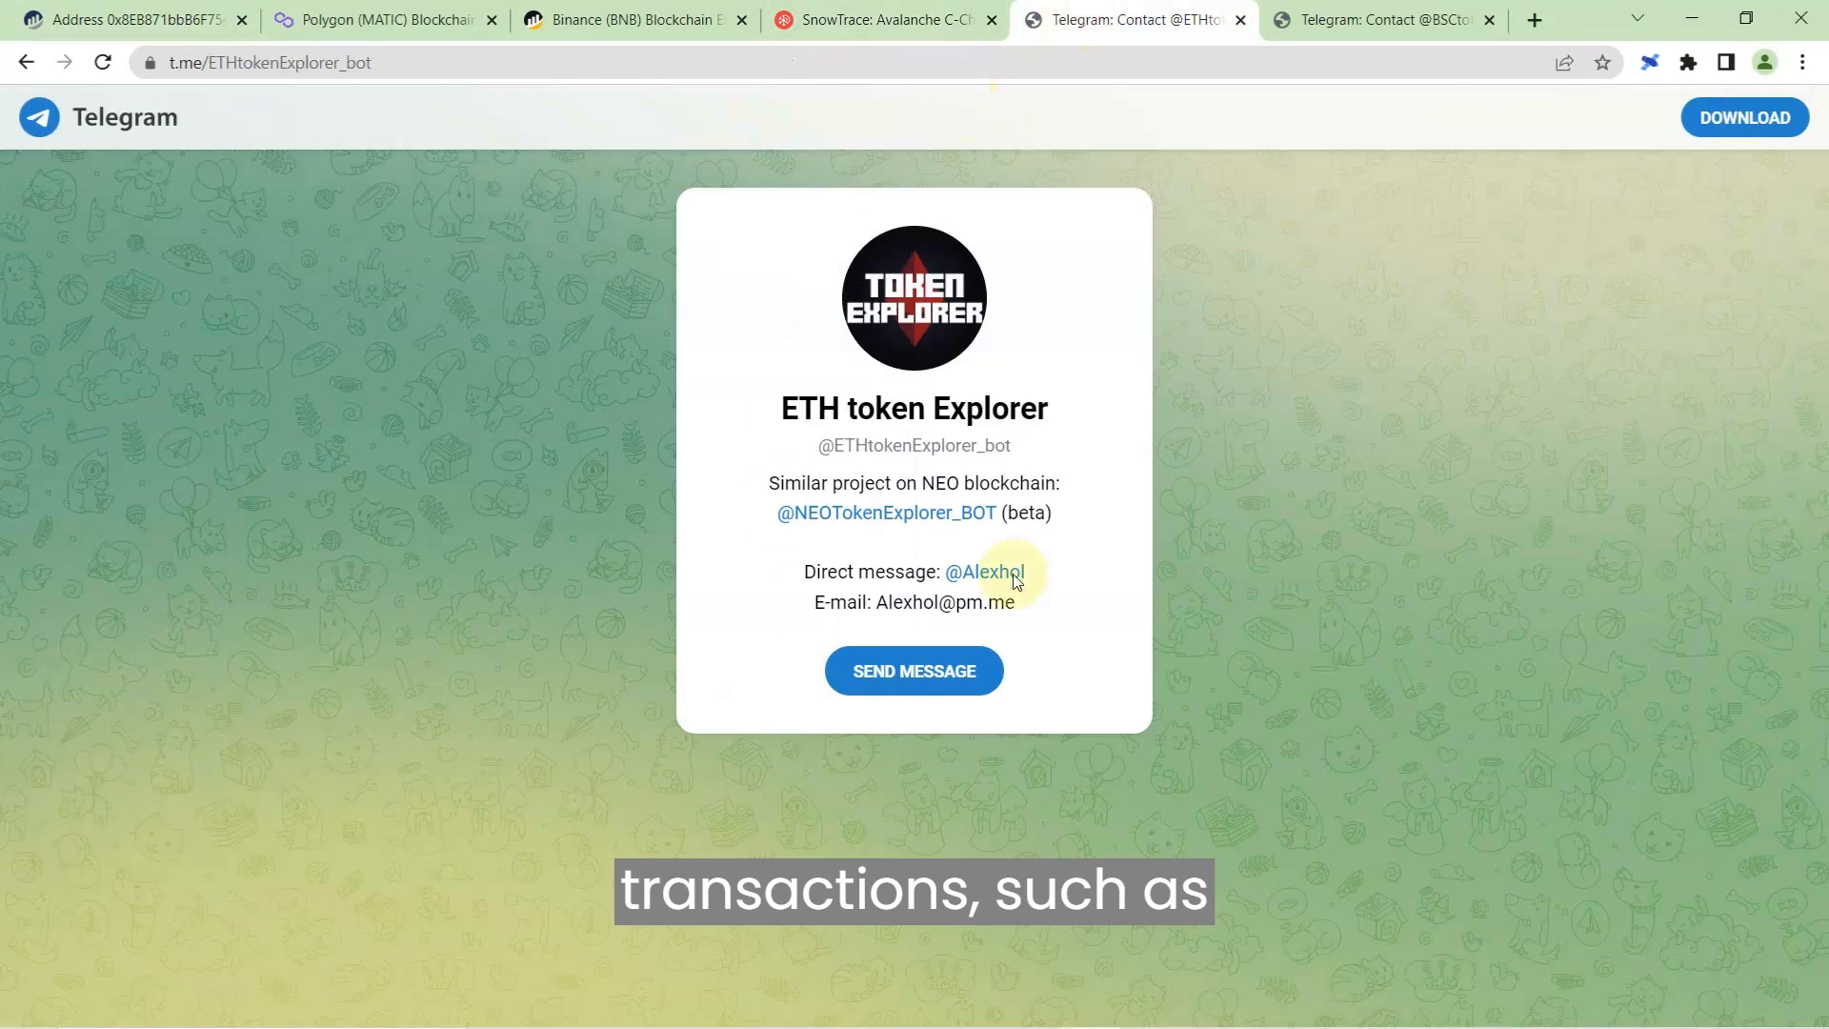
- Switch to the BSC token Explorer bot's Telegram contact page
click(1377, 20)
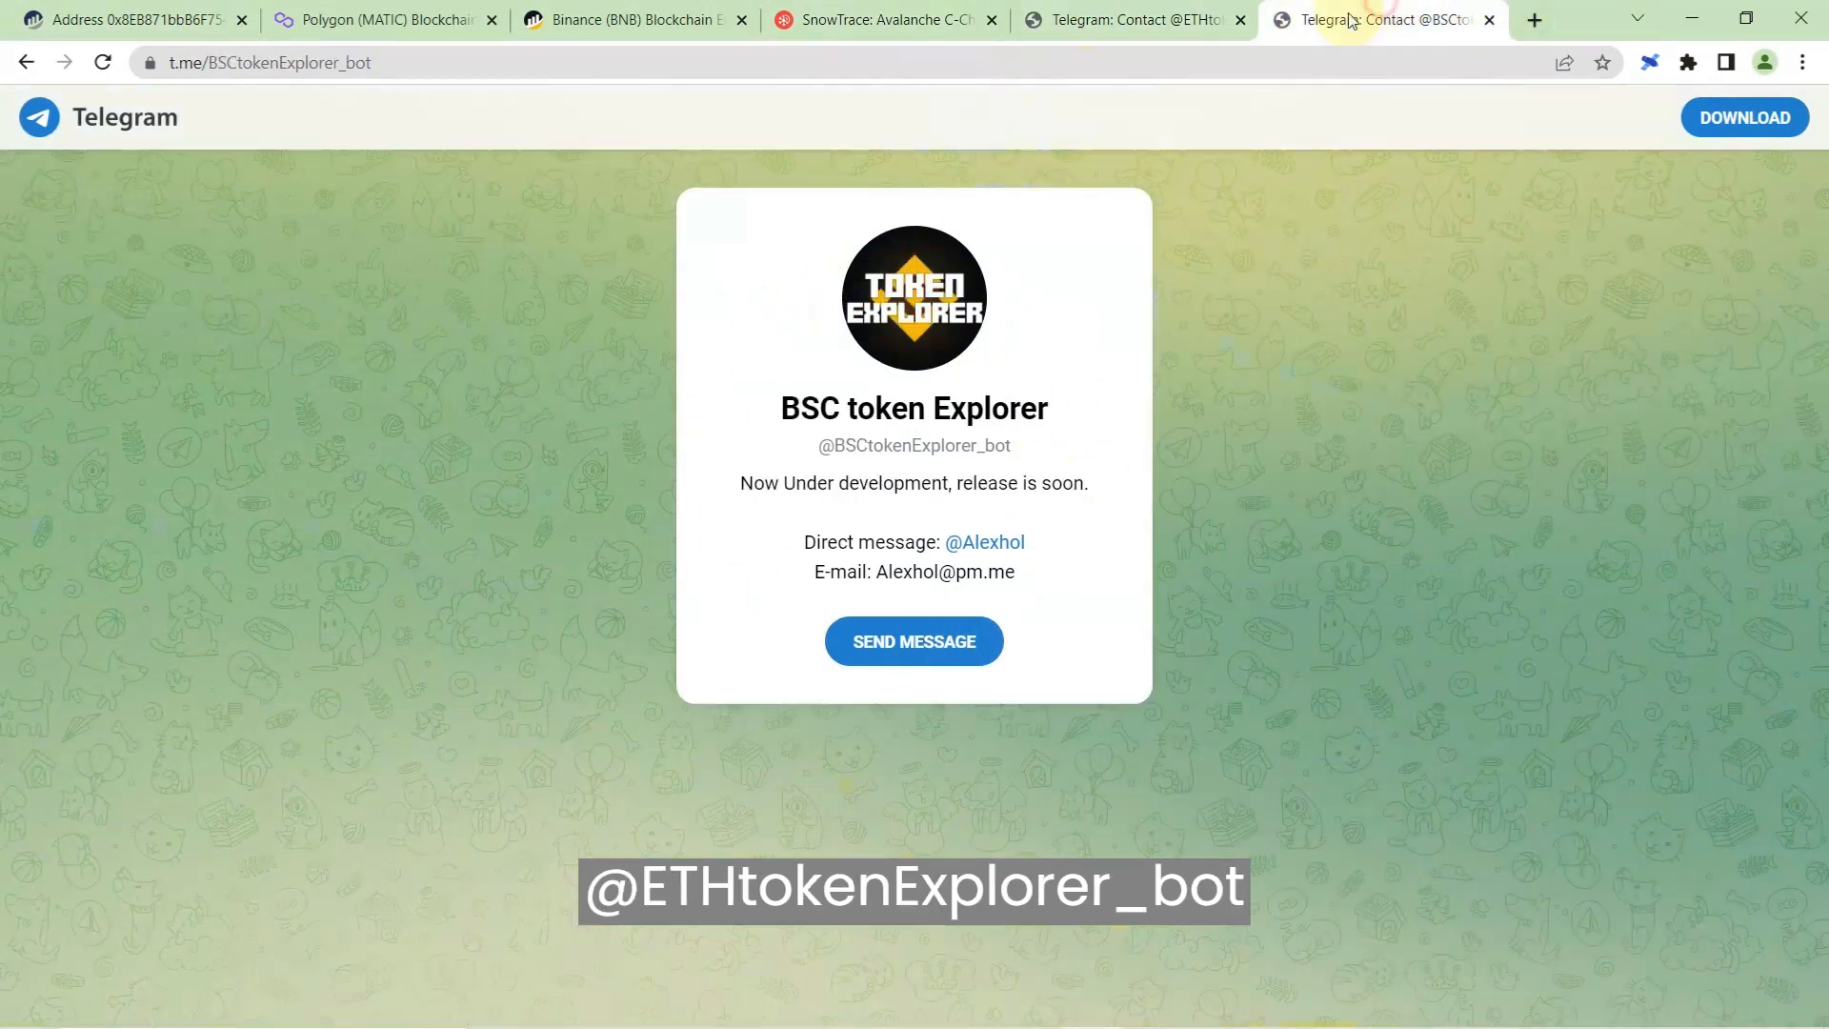